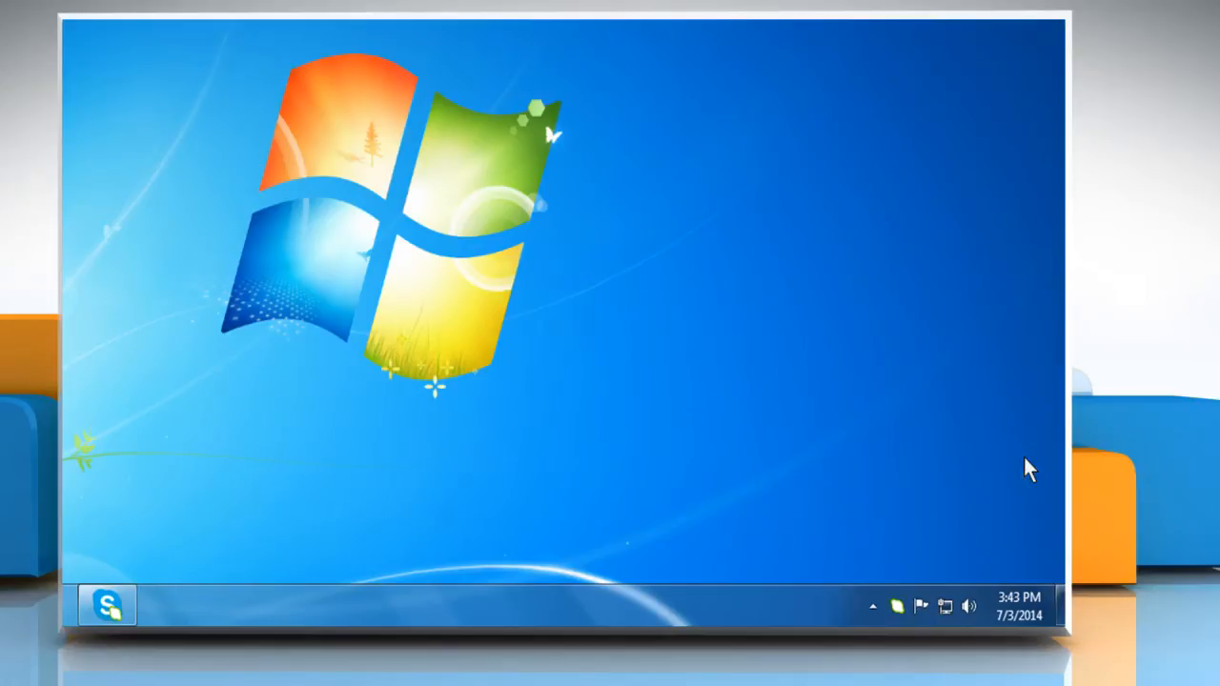
mouse_move(900, 611)
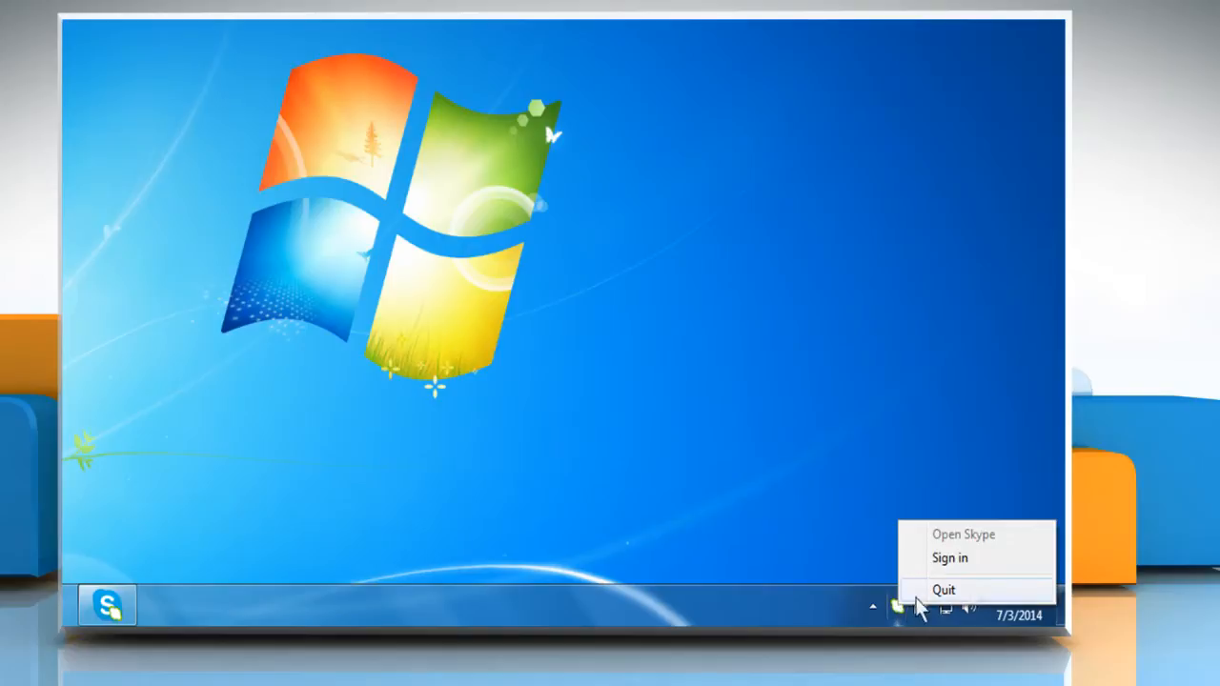
mouse_move(986, 589)
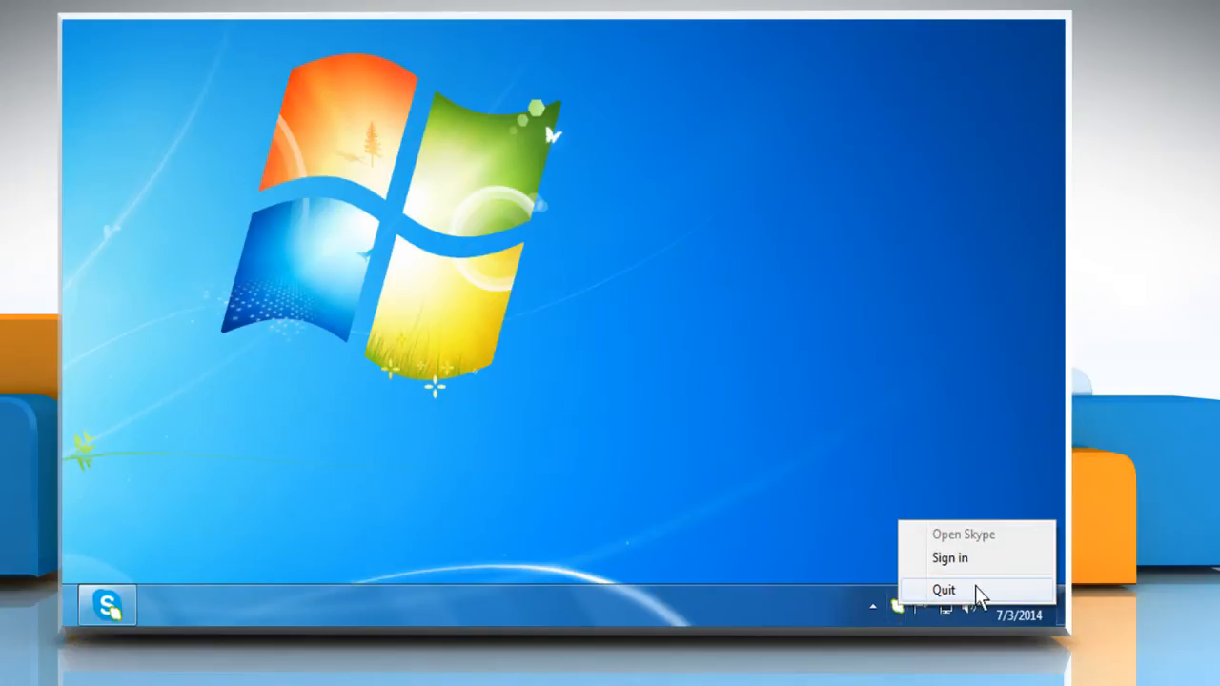
Step: Quit Skype from the tray, then bring up the desktop's New item list
left_click(949, 587)
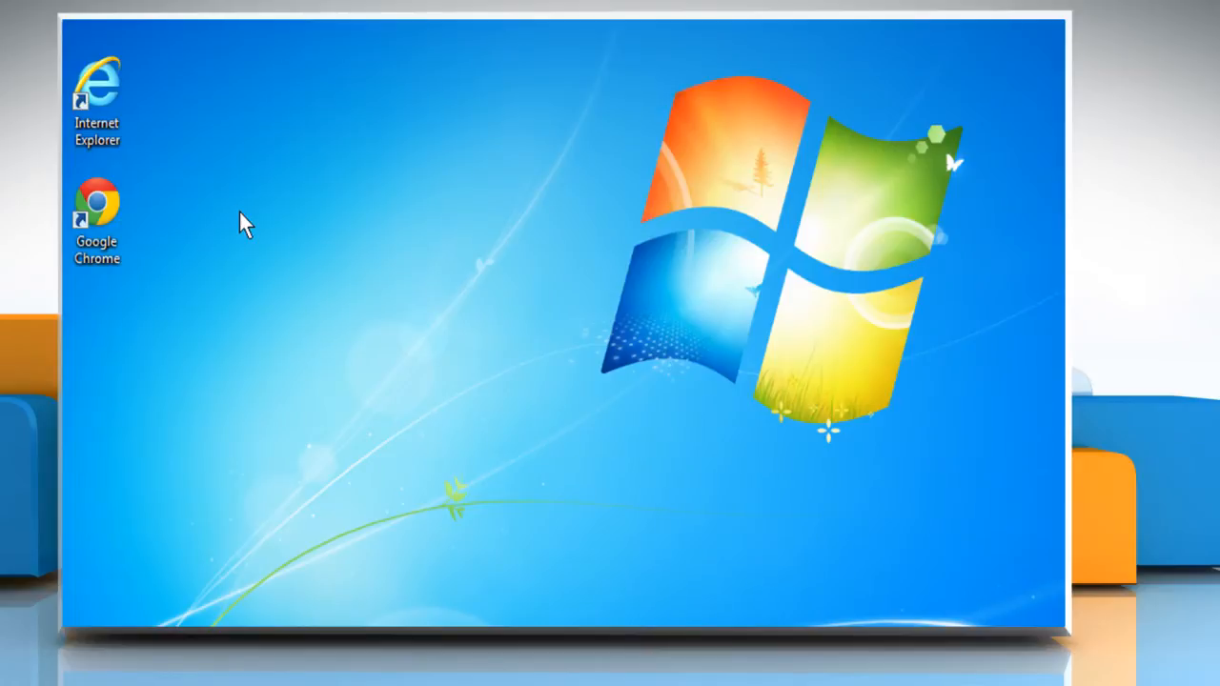
right_click(242, 223)
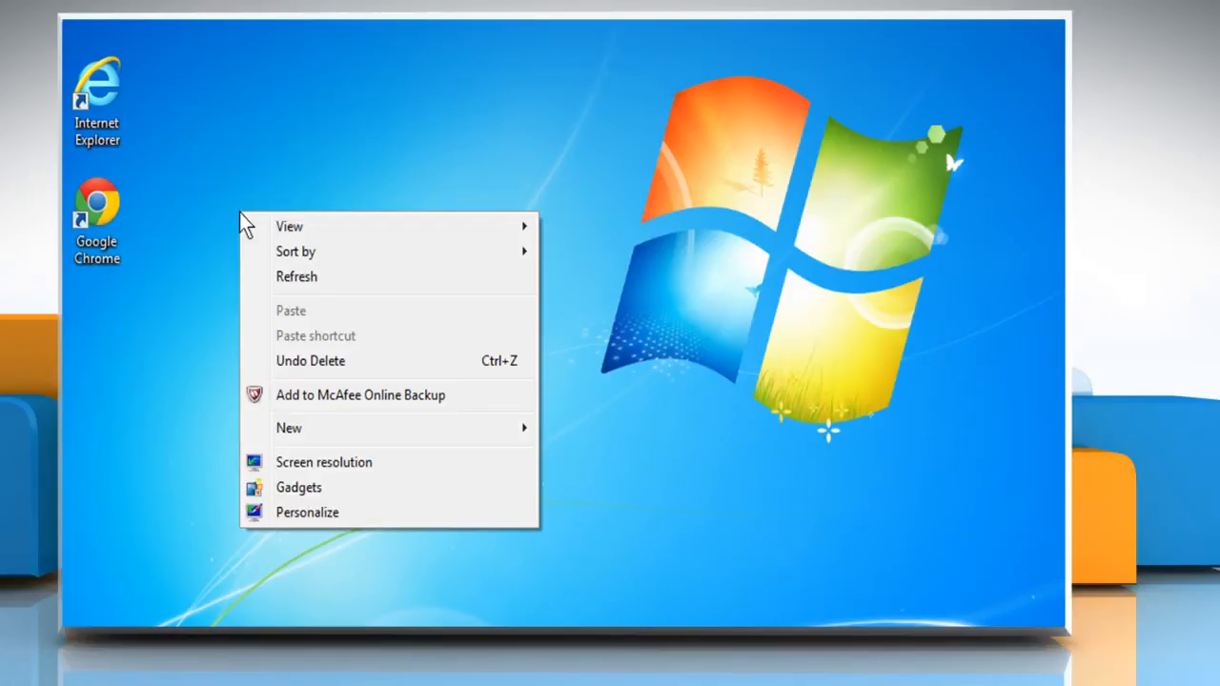
left_click(290, 426)
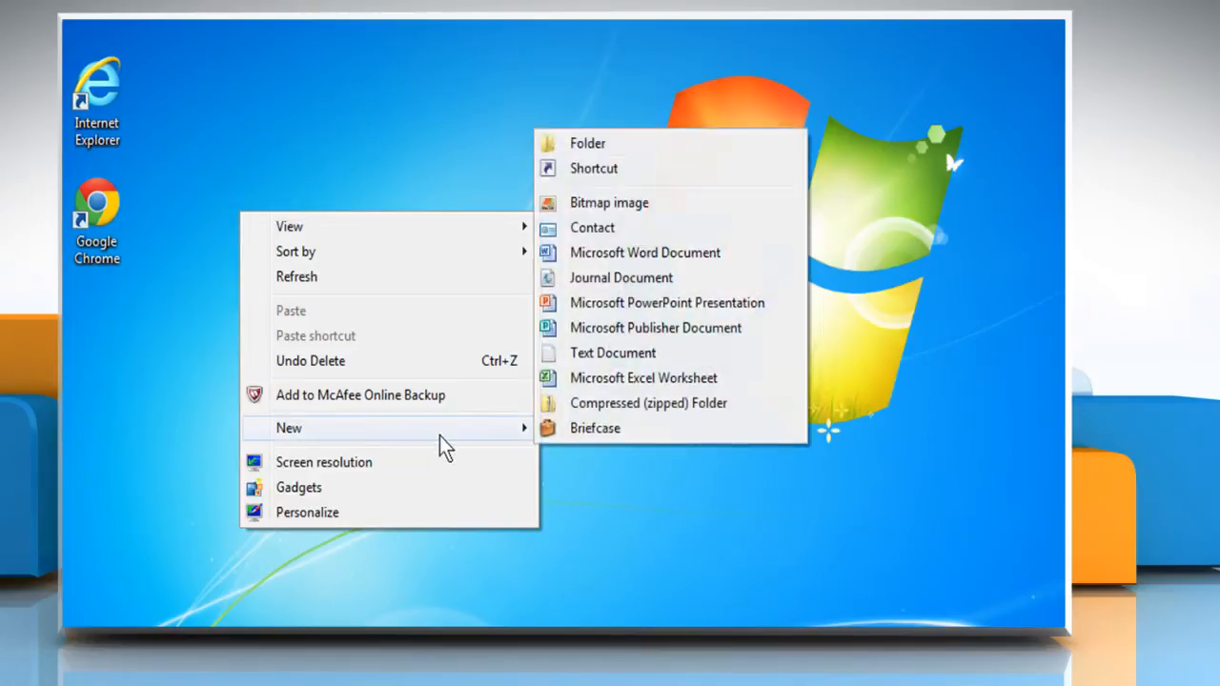
mouse_move(595, 167)
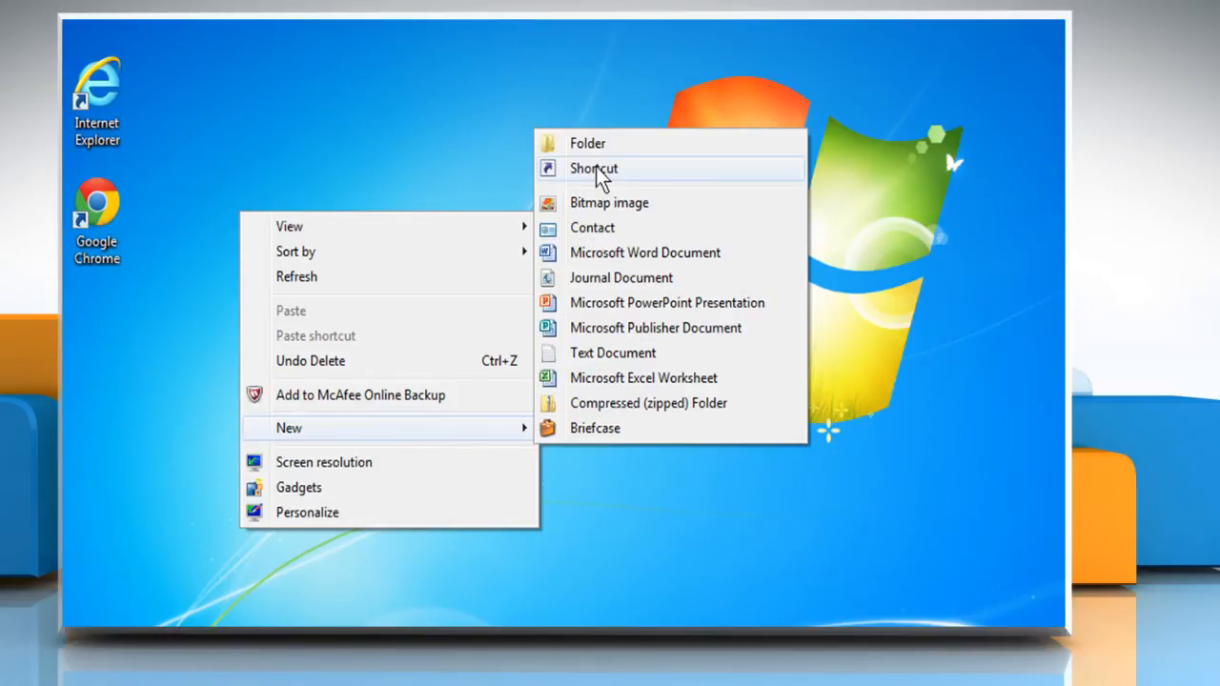
Step: Start a new shortcut targeting "C:\Program Files\Skype\Phone\Skype.exe"
left_click(591, 168)
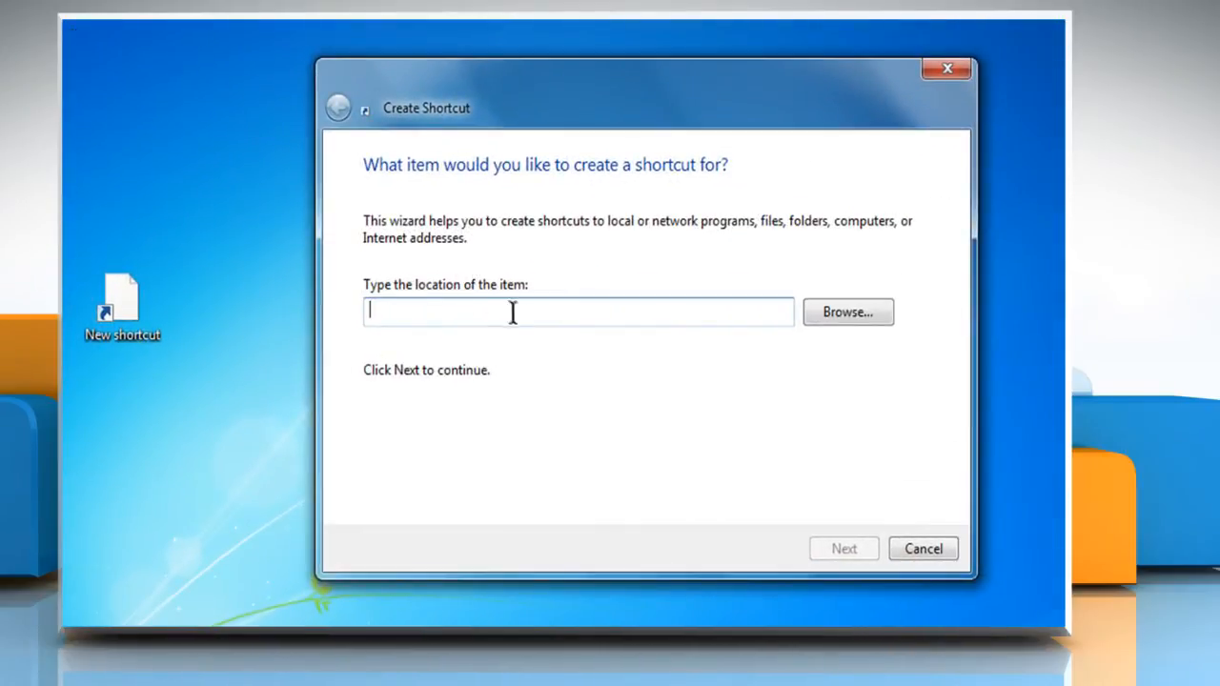
mouse_move(656, 324)
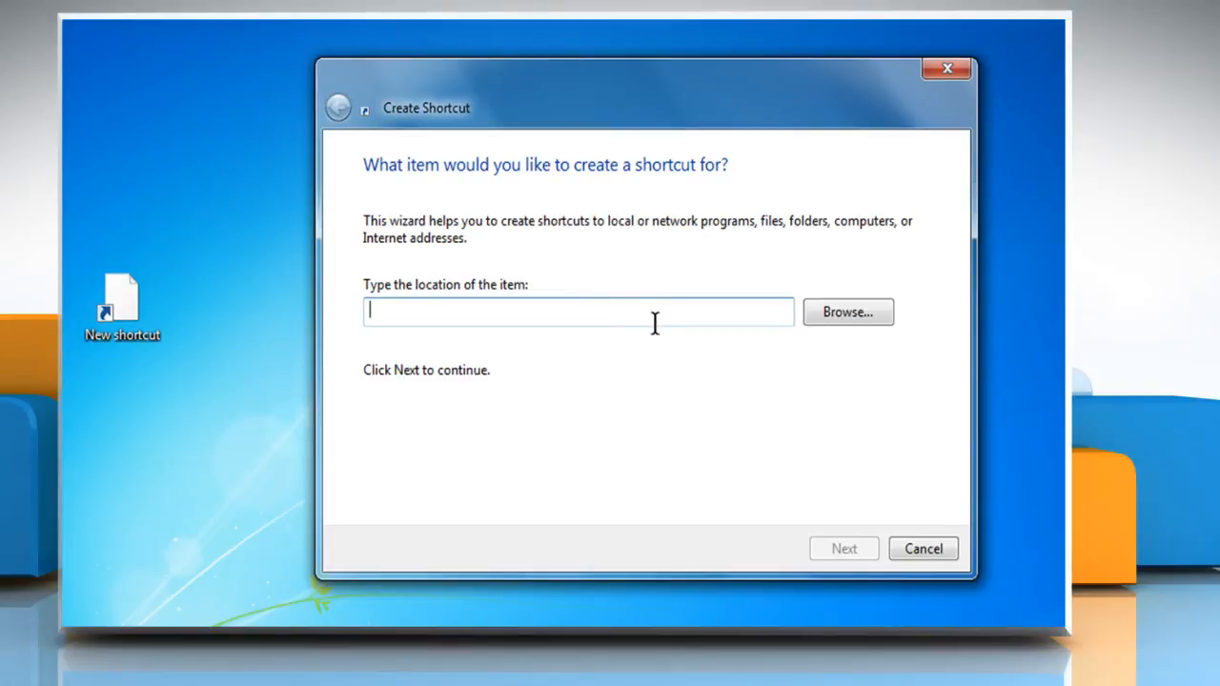
type("\"C:")
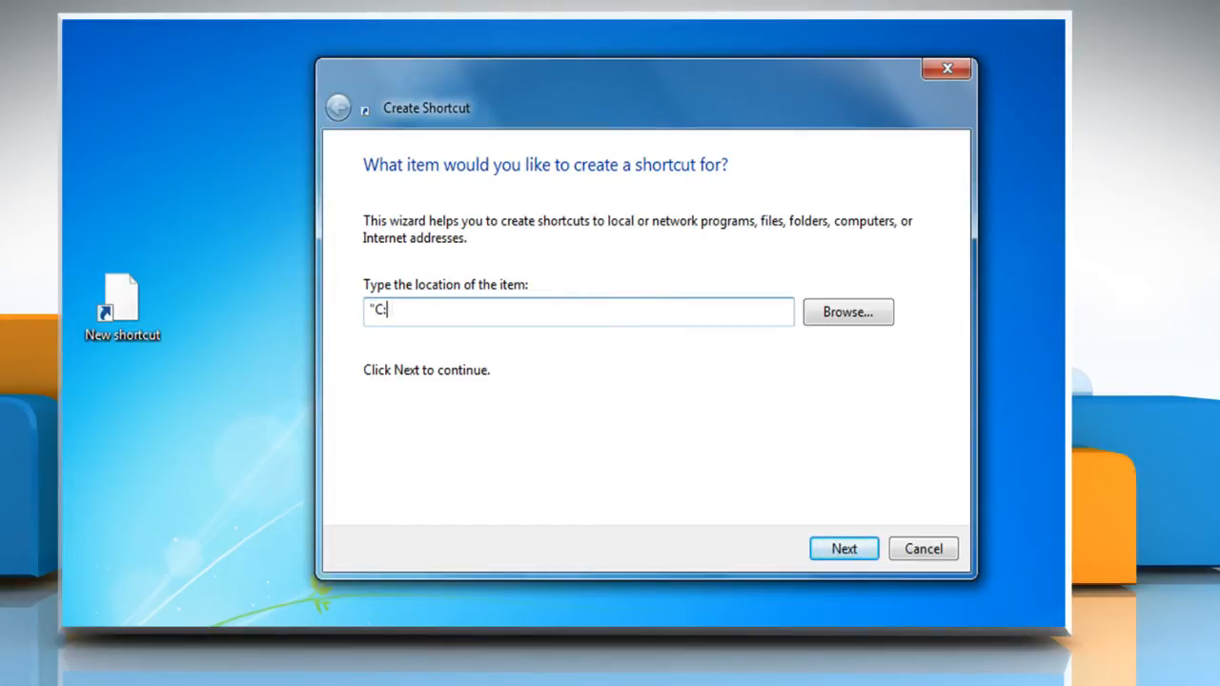
type("\\Program")
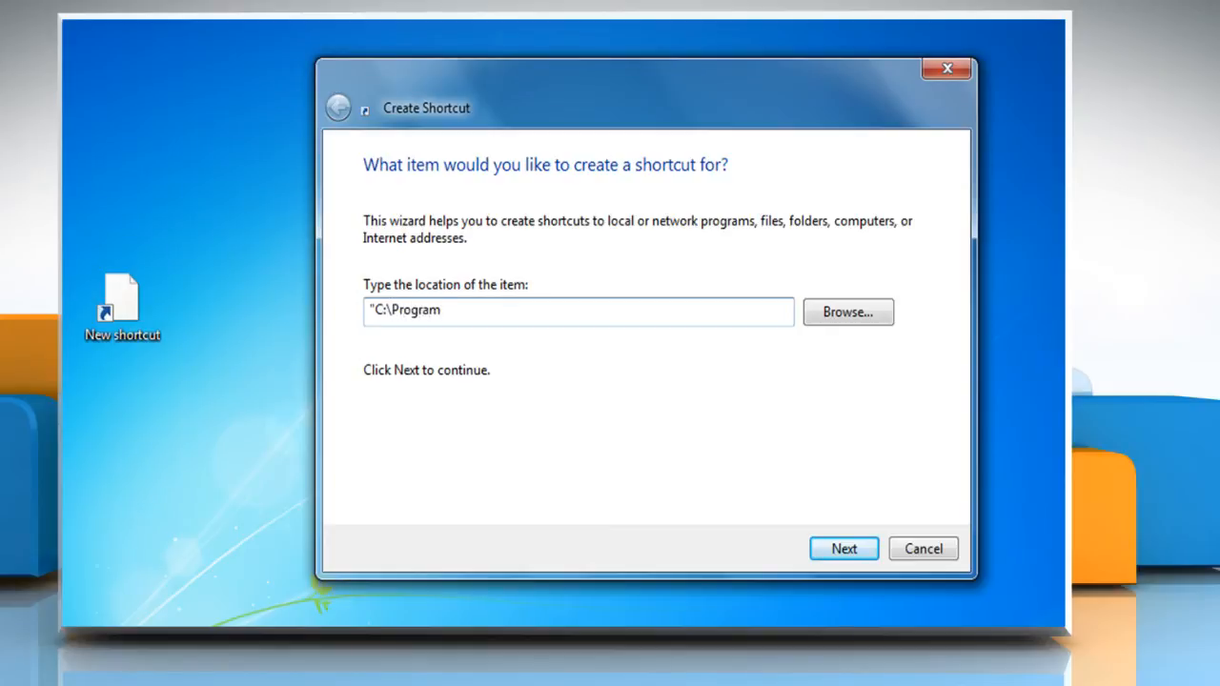
type("Files\\")
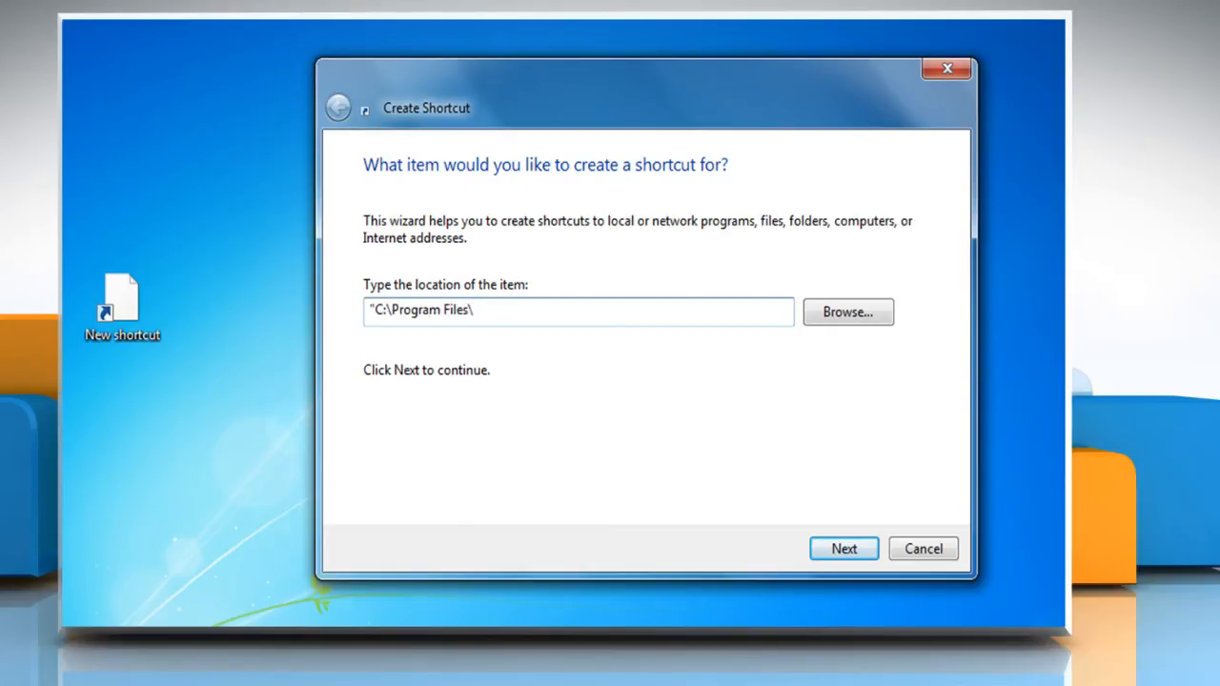
type("Skype\\")
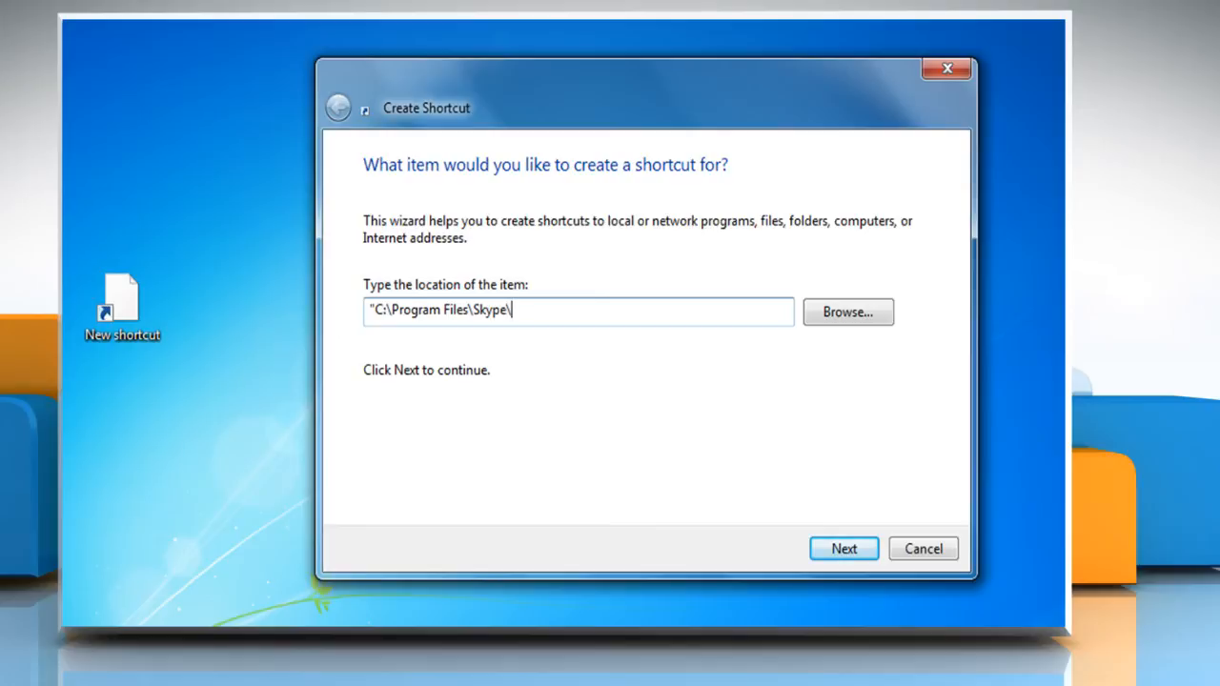
type("Phone")
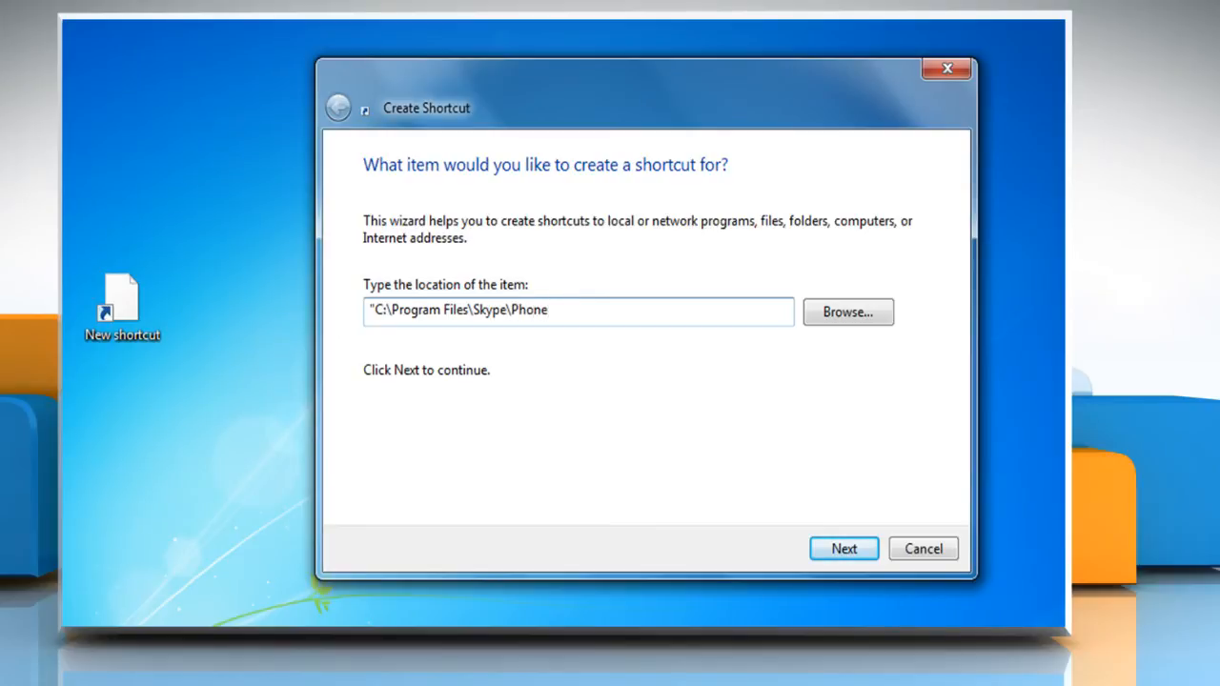
type("\\Skype")
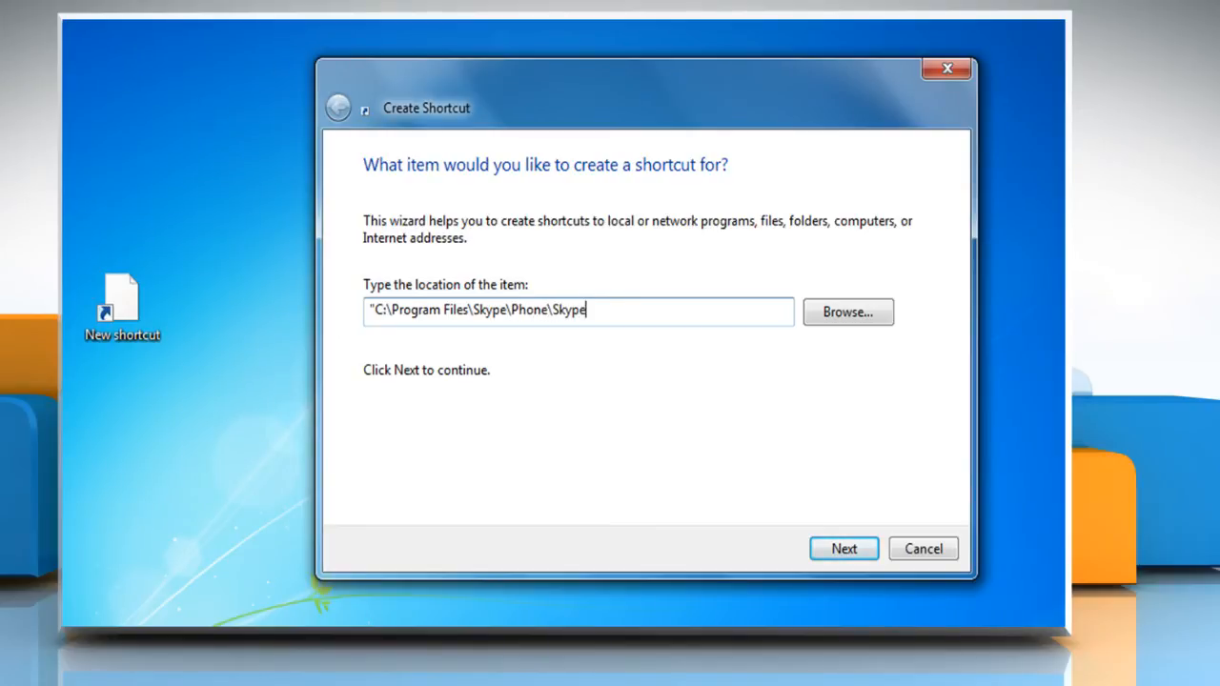
type(".exe\"")
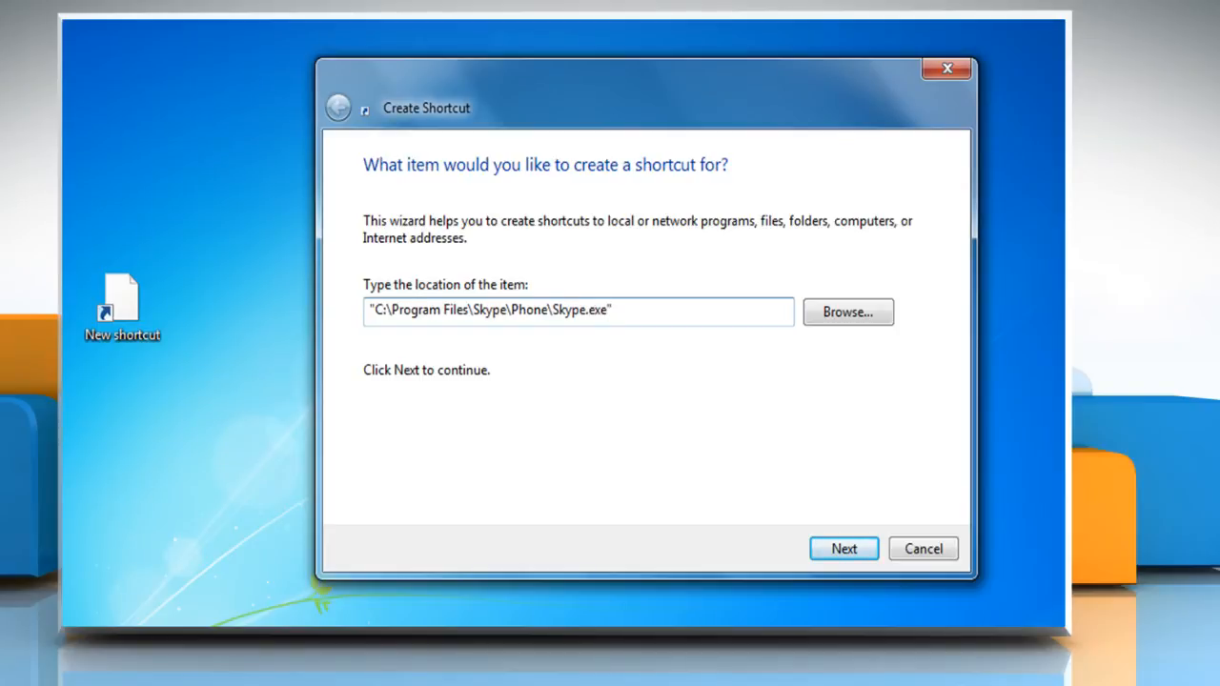
Step: Append /legacylogin, name the shortcut Skype Login, finish it and launch Skype from it
left_click(614, 313)
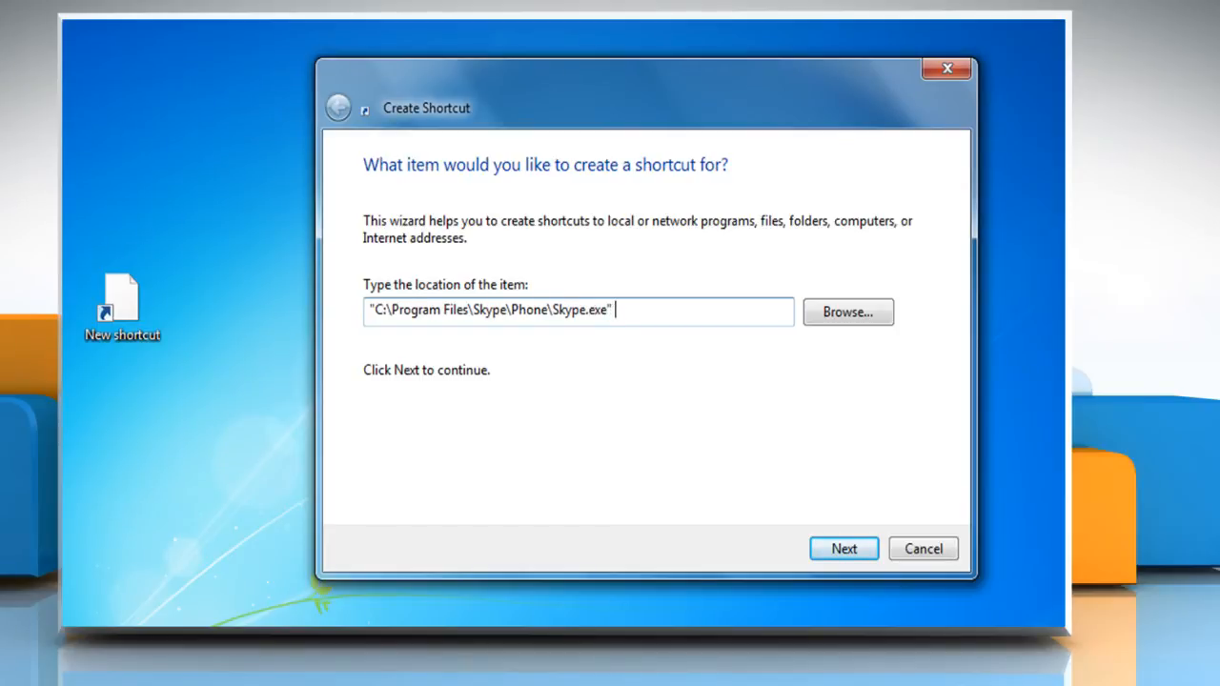
type("/legacy")
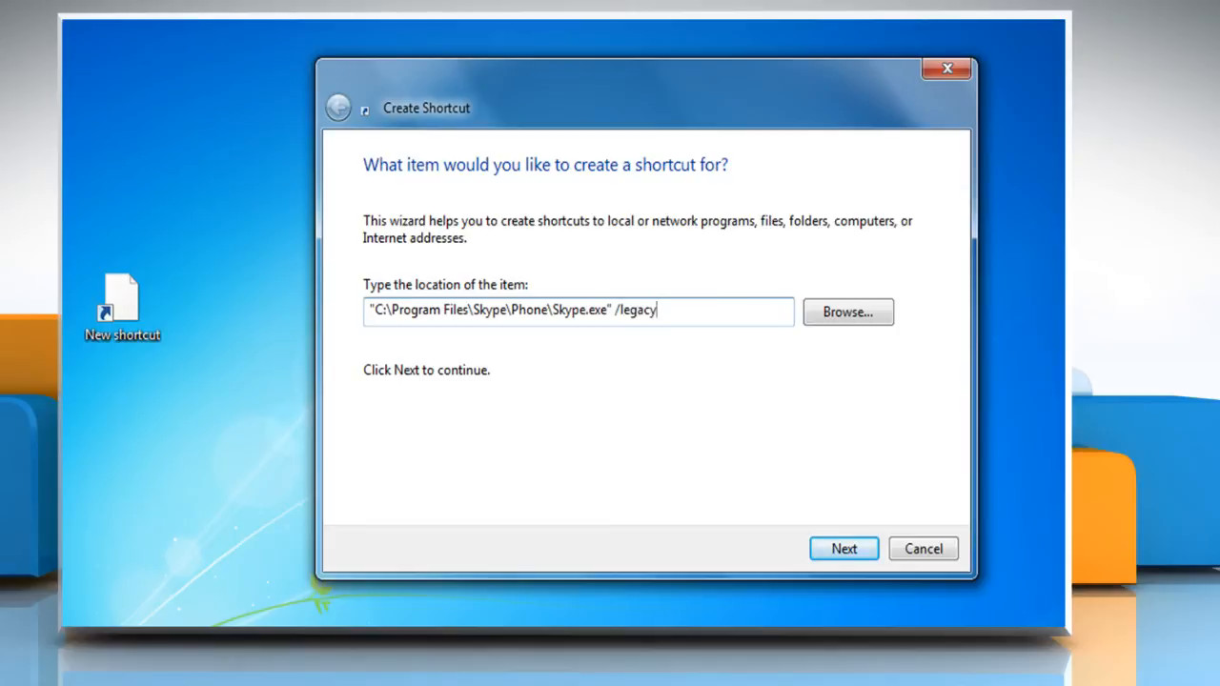
type("login")
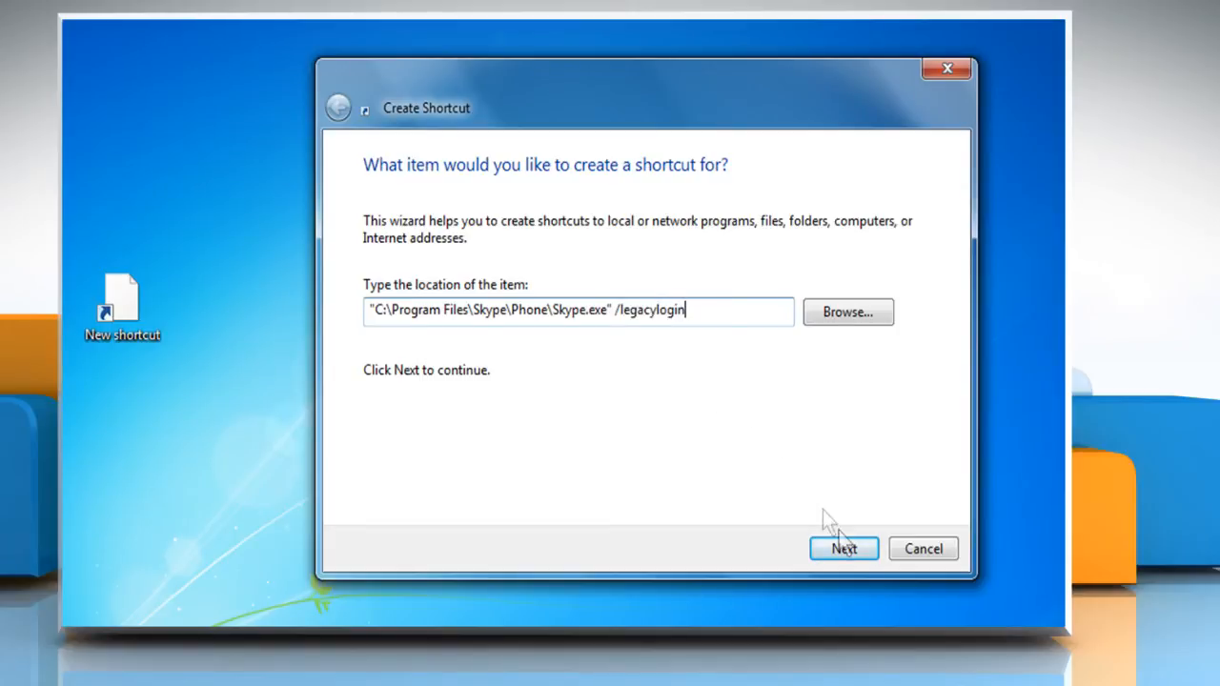
left_click(842, 549)
type("Skype Login")
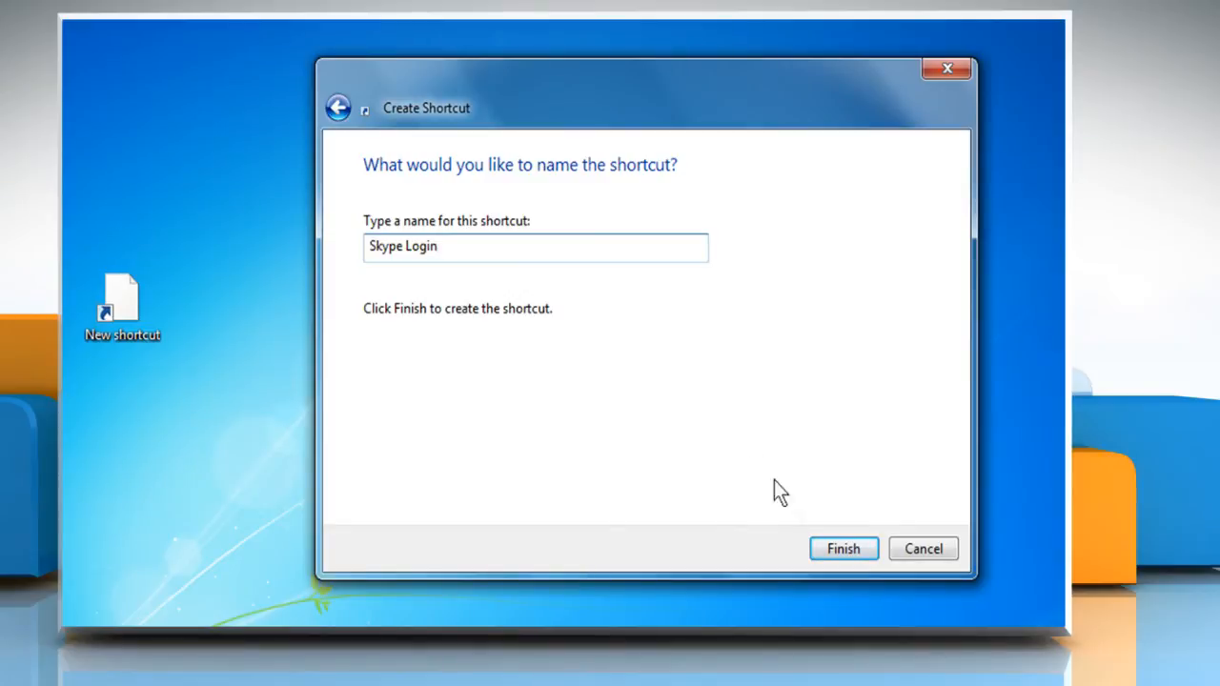
left_click(842, 549)
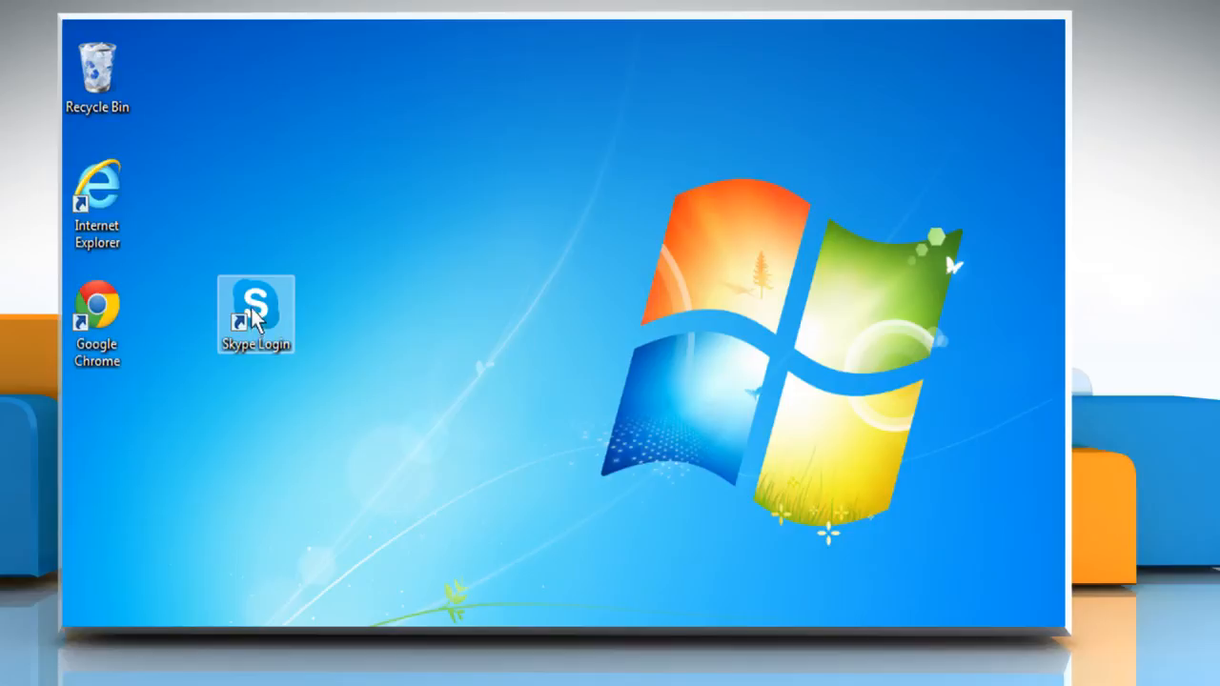
double_click(253, 308)
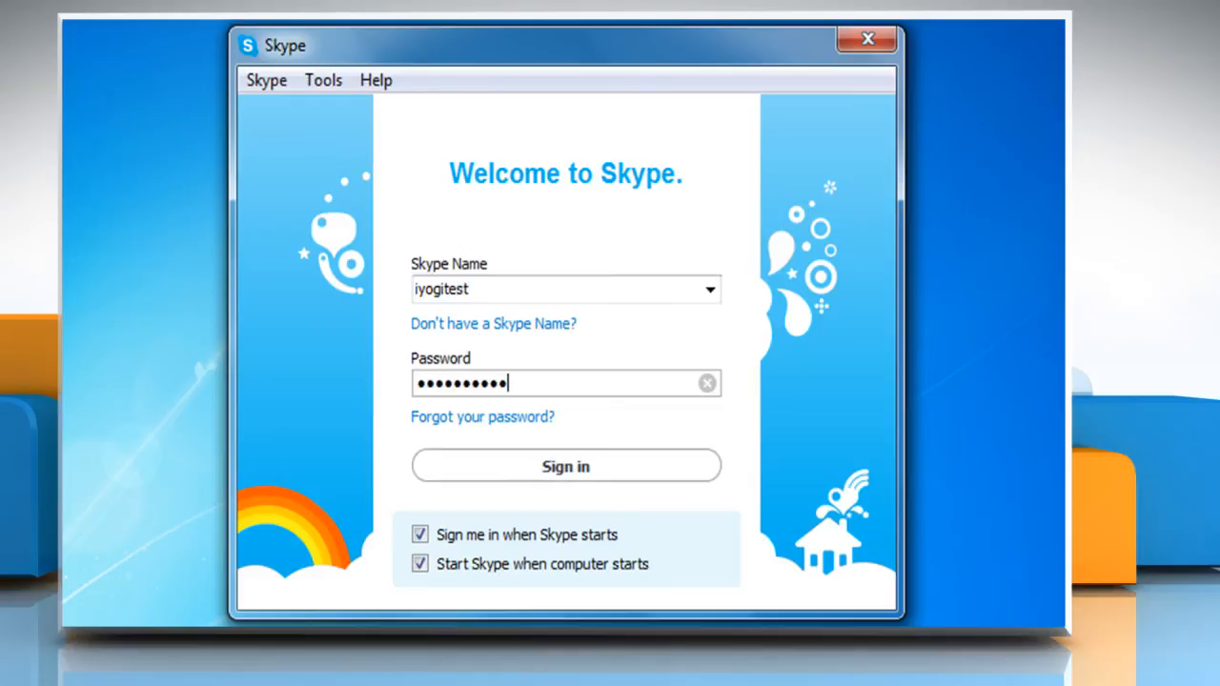
Step: Sign in to Skype with the entered credentials, reaching the Home page
left_click(564, 465)
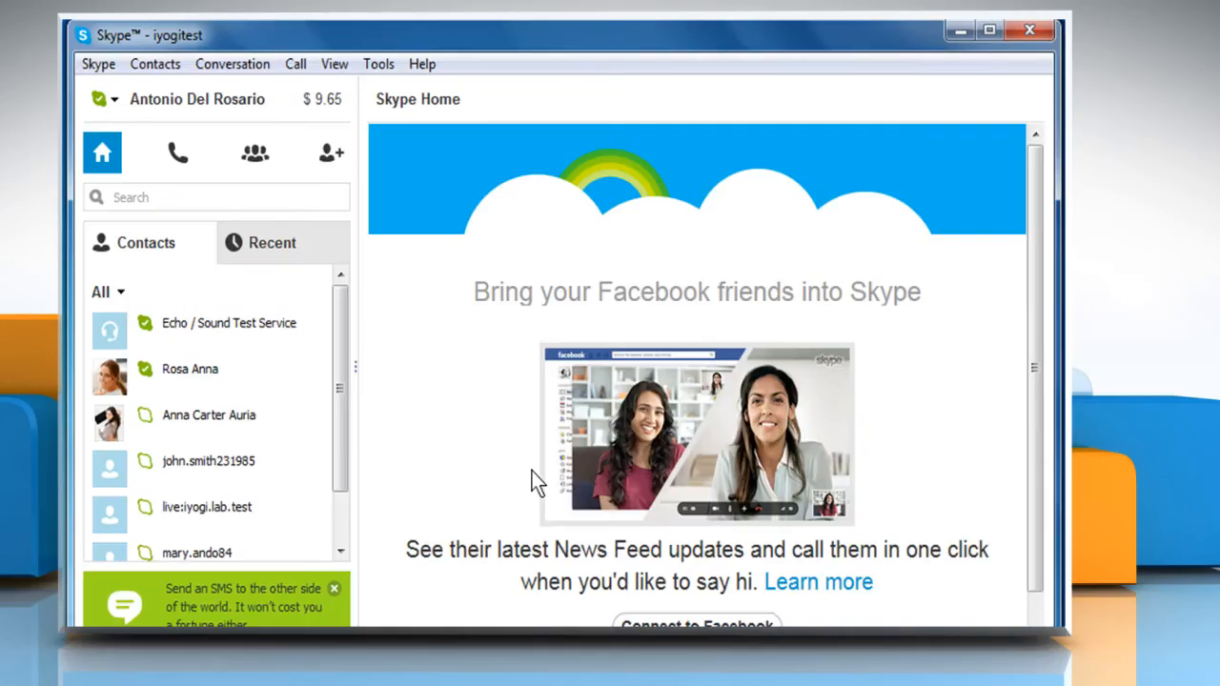
mouse_move(429, 434)
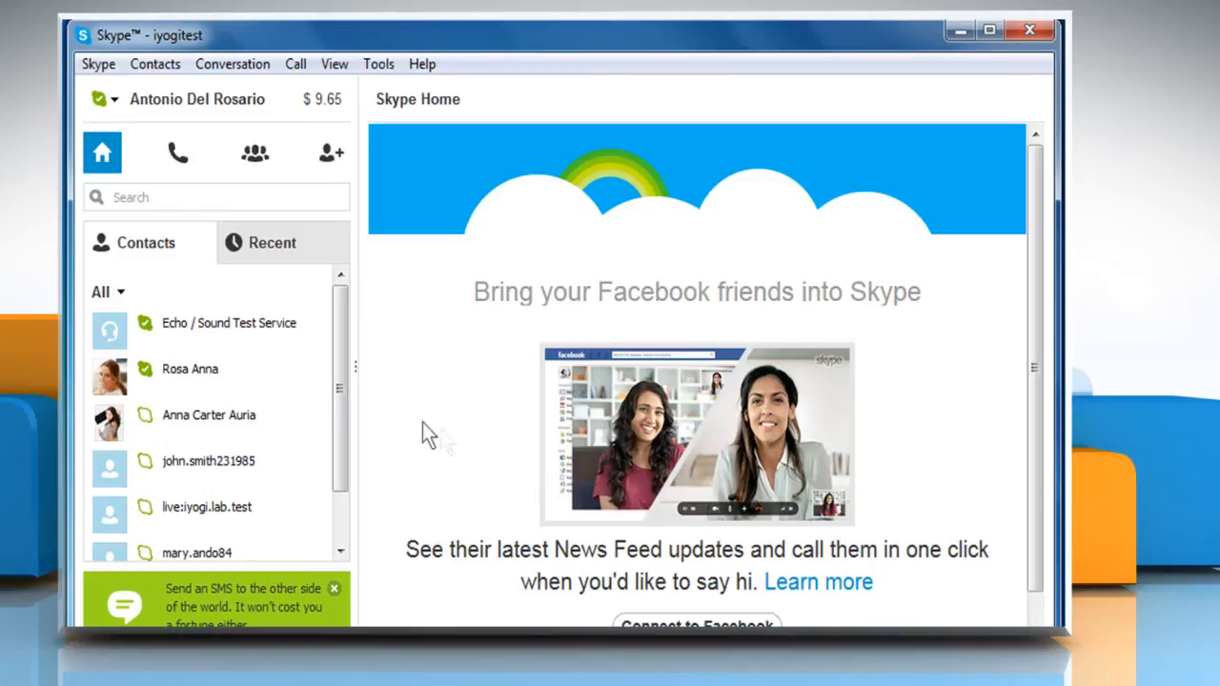
mouse_move(381, 423)
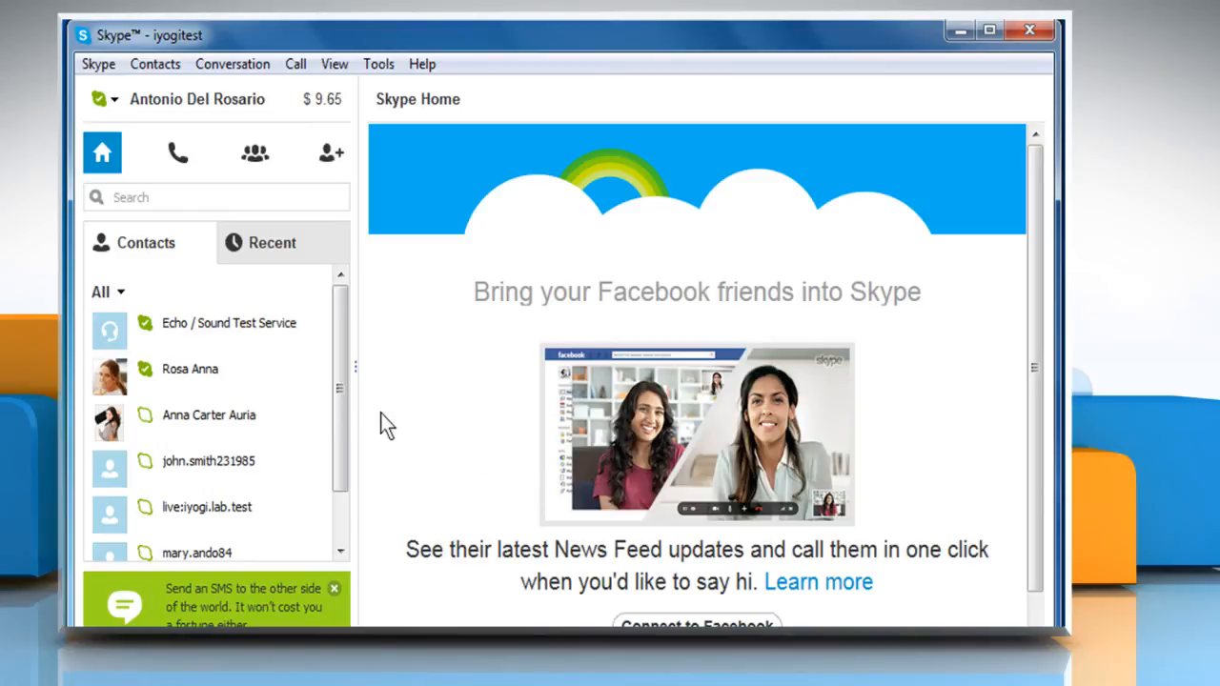